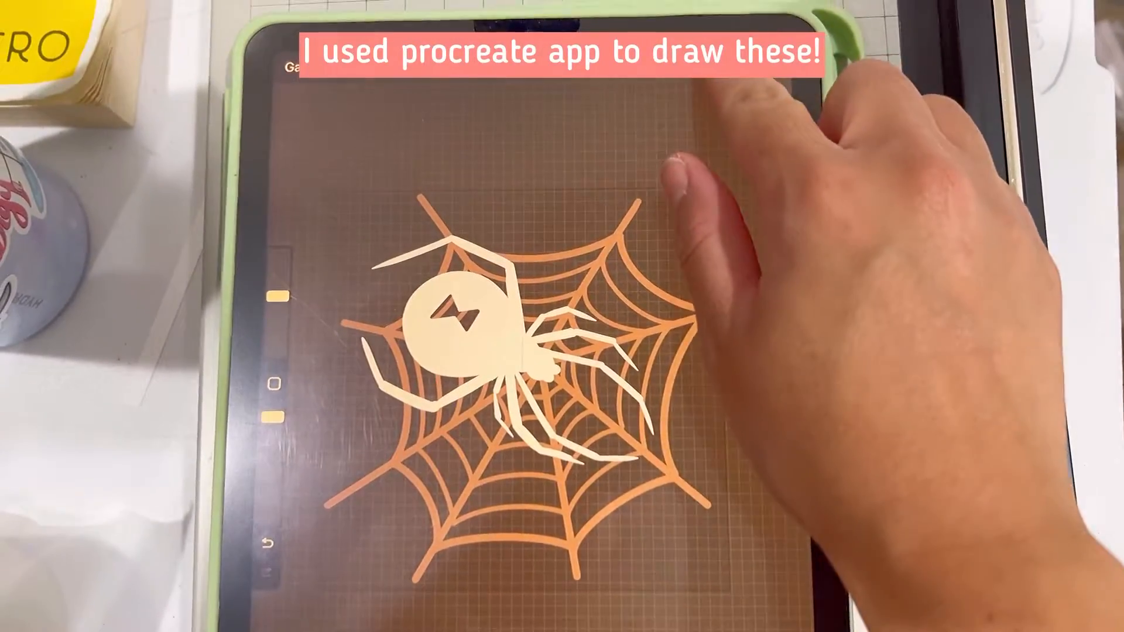
Toggle the spider layer off to view the web alone, then back on, from the Layers list.
click(710, 27)
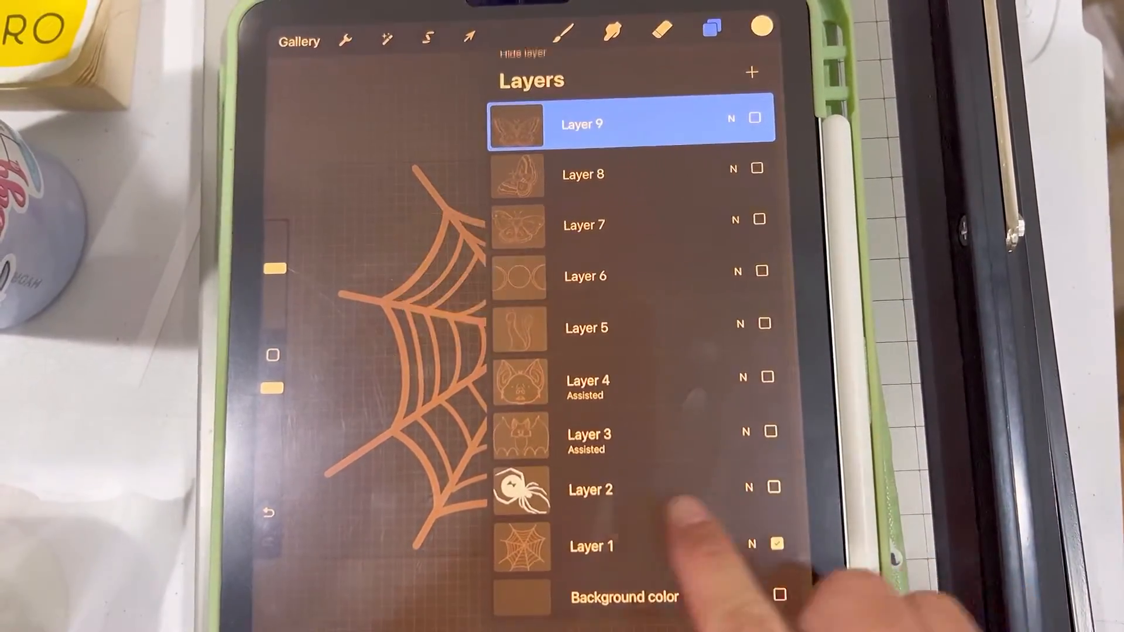
click(710, 28)
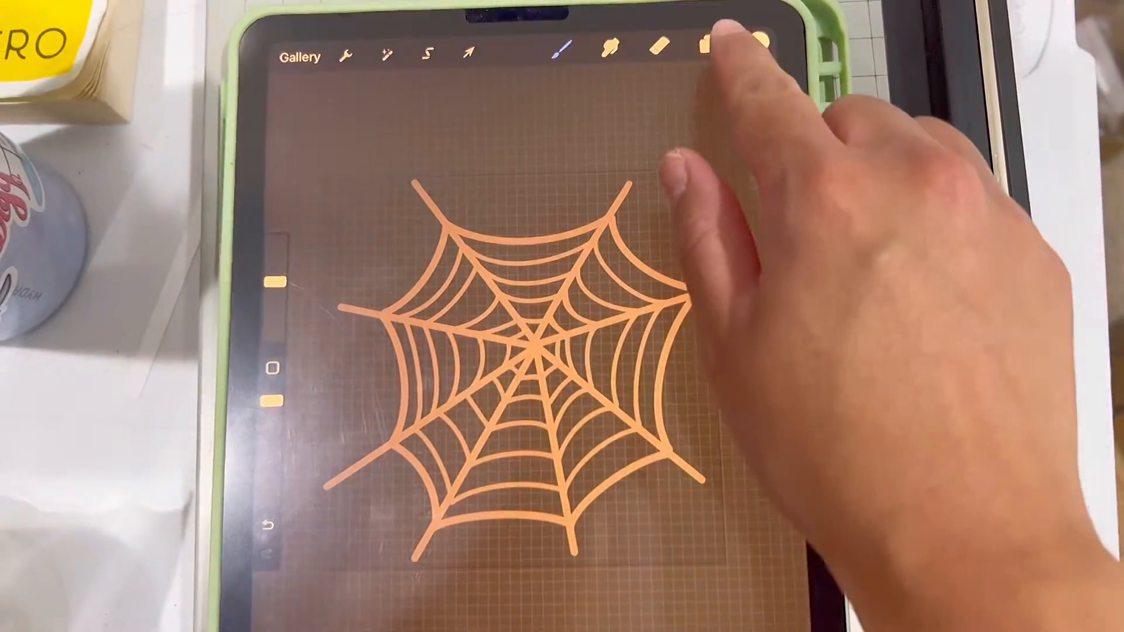
click(700, 45)
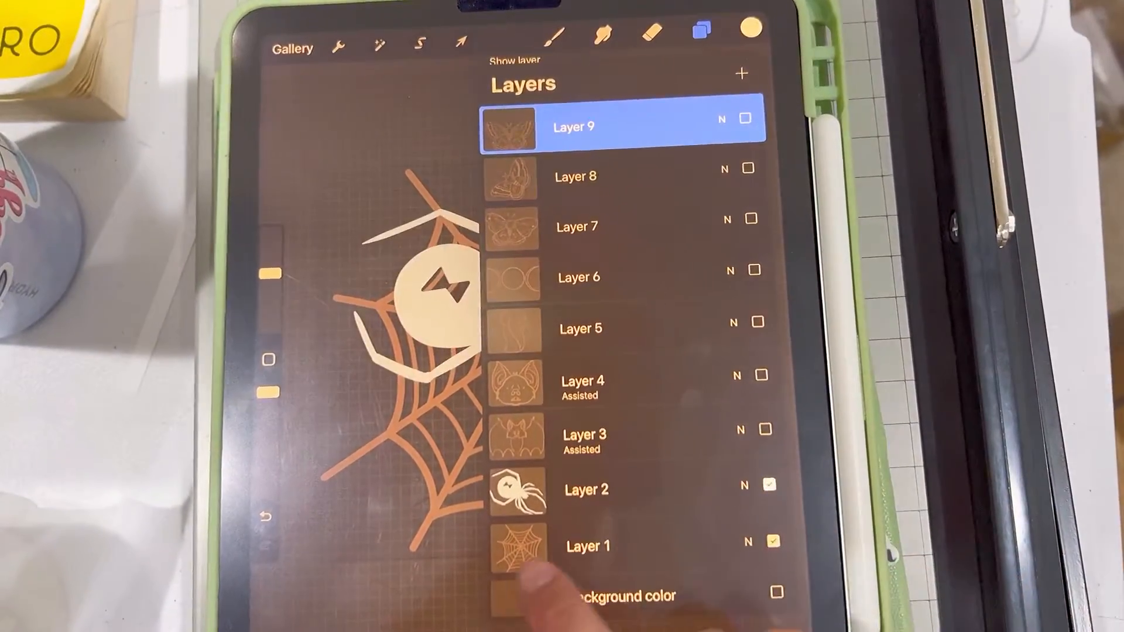
click(699, 33)
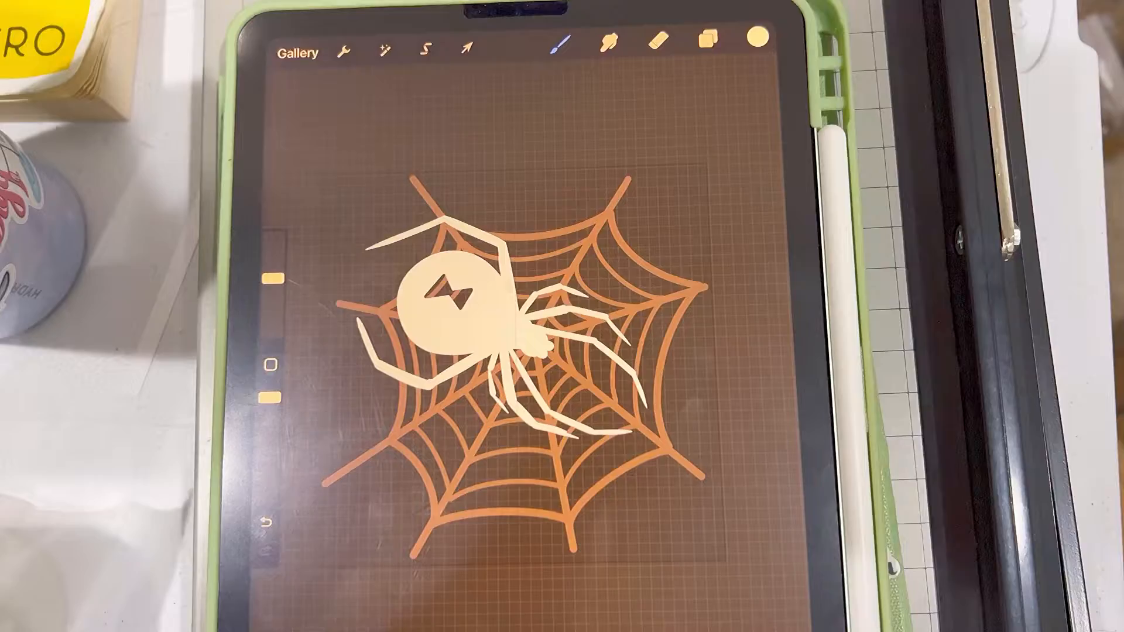
click(722, 38)
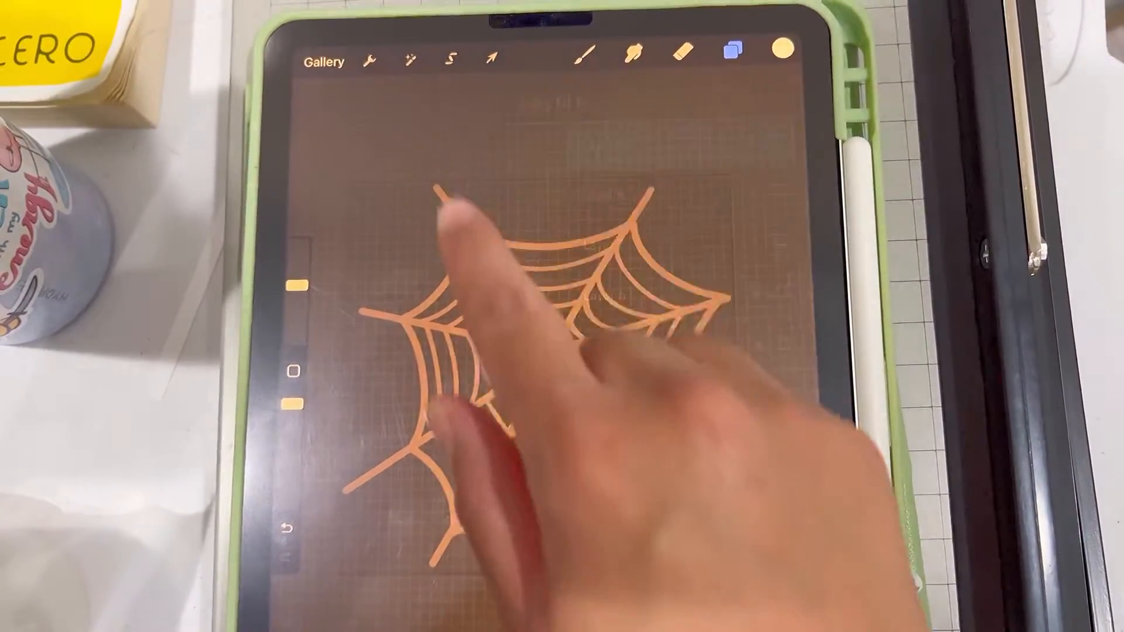
click(387, 59)
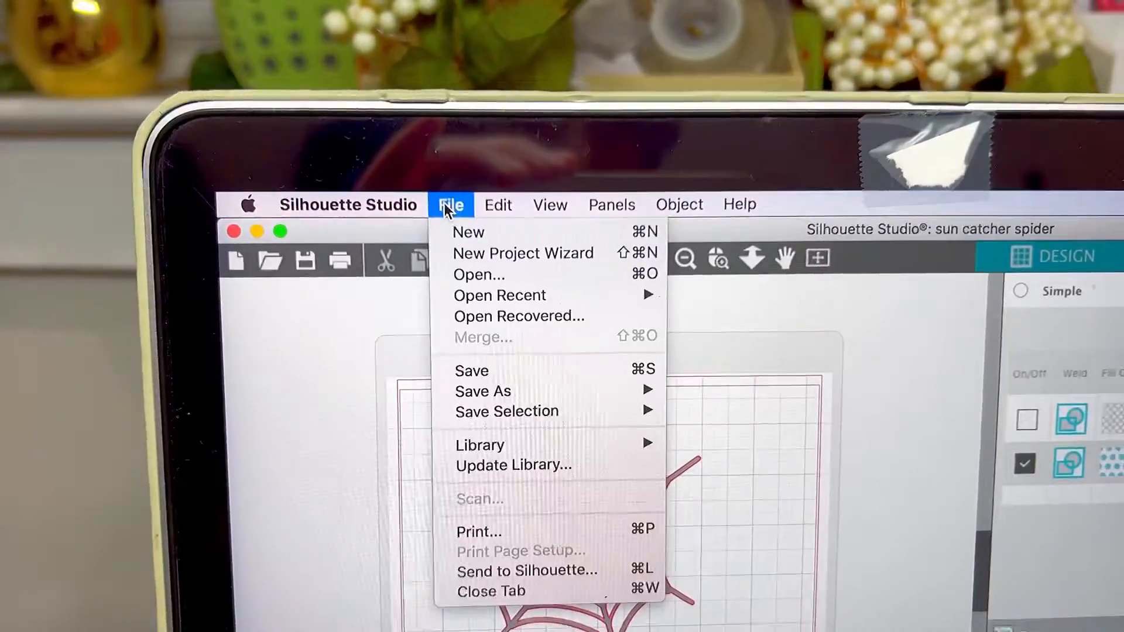
Start File > Open and browse to the Downloads folder holding the exported PNGs.
click(479, 274)
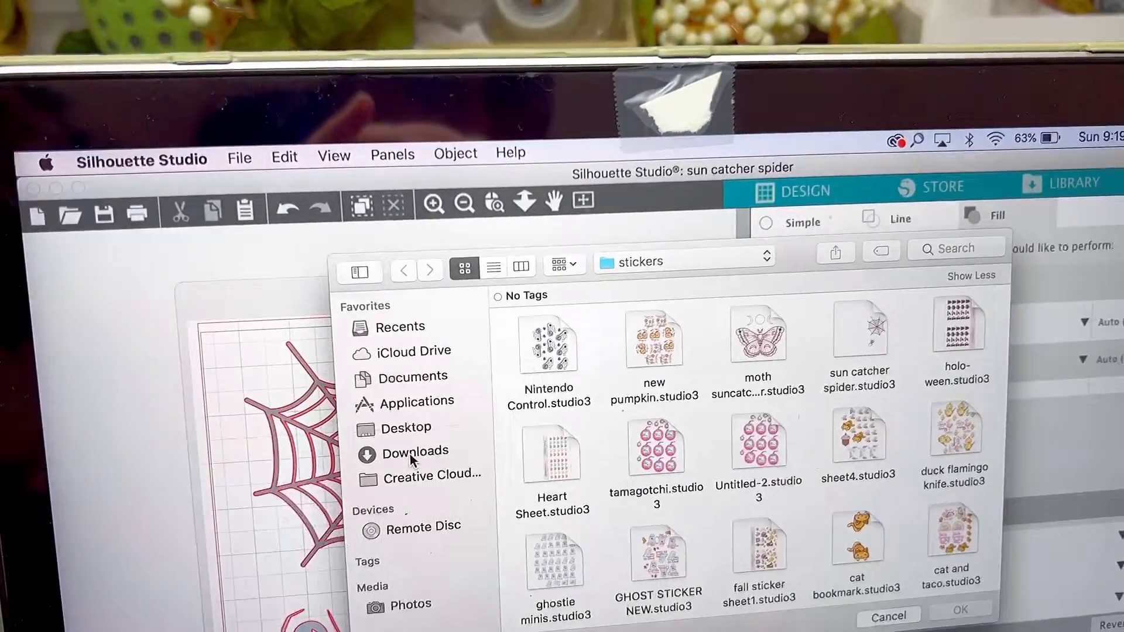
click(418, 451)
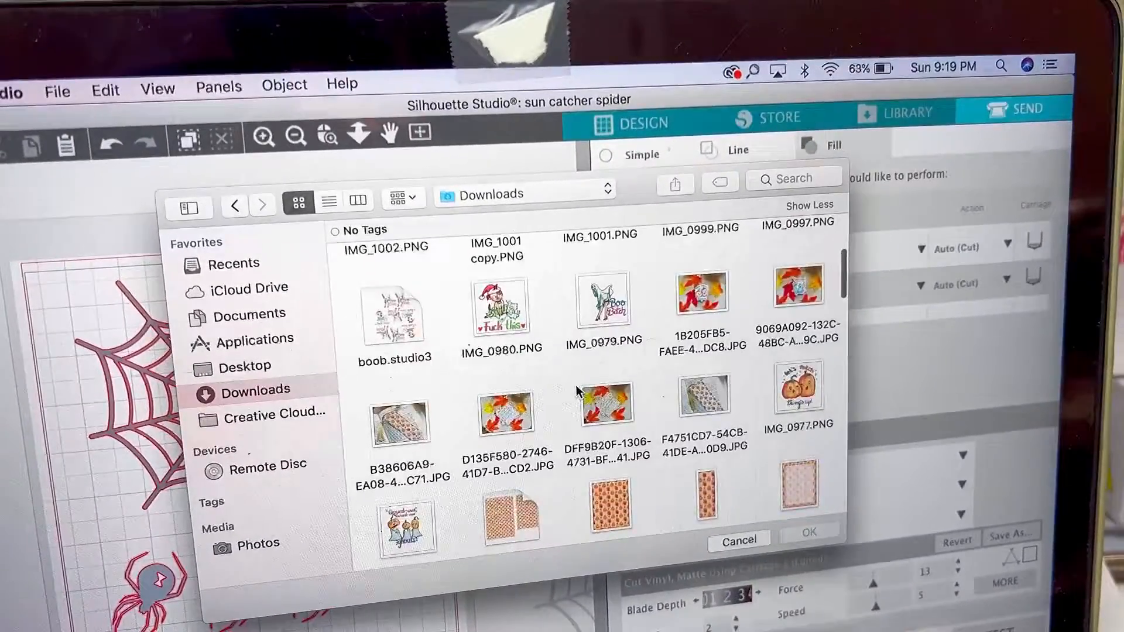